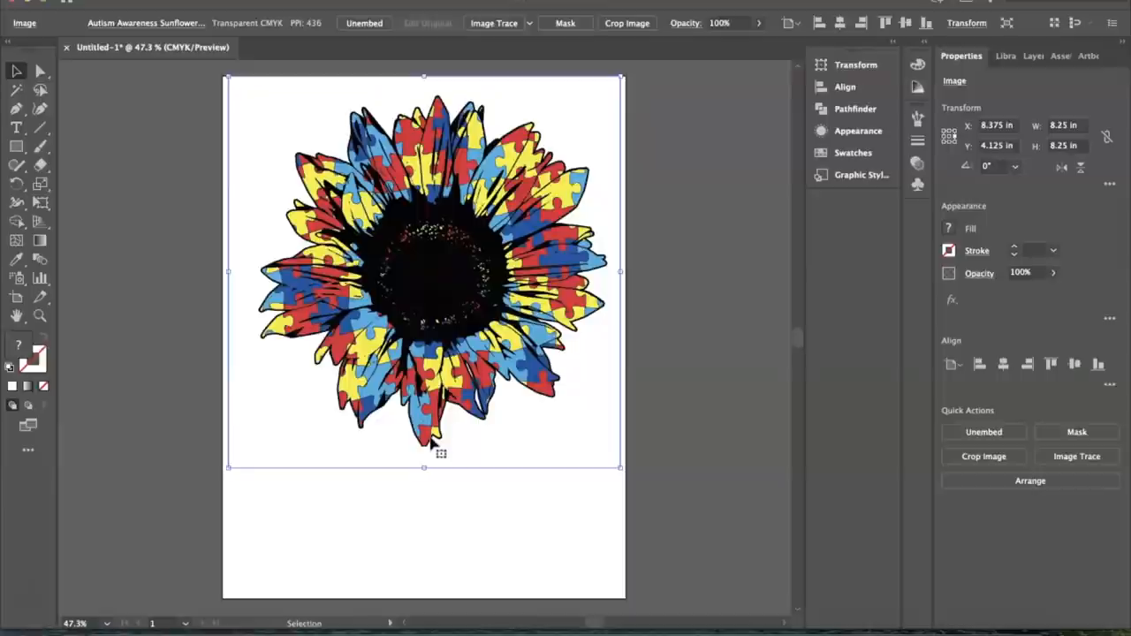
{"action": "mouse_move", "coordinate": [1077, 456]}
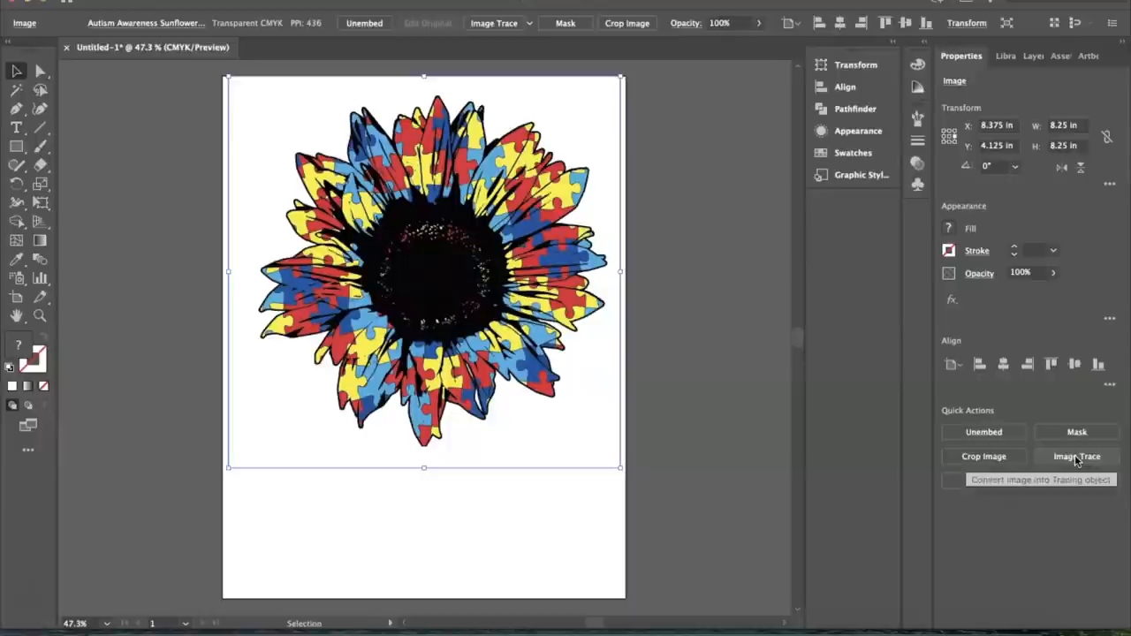
Export the traced sunflower artwork as a PNG file via Export As.
{"action": "left_click", "coordinate": [1076, 456]}
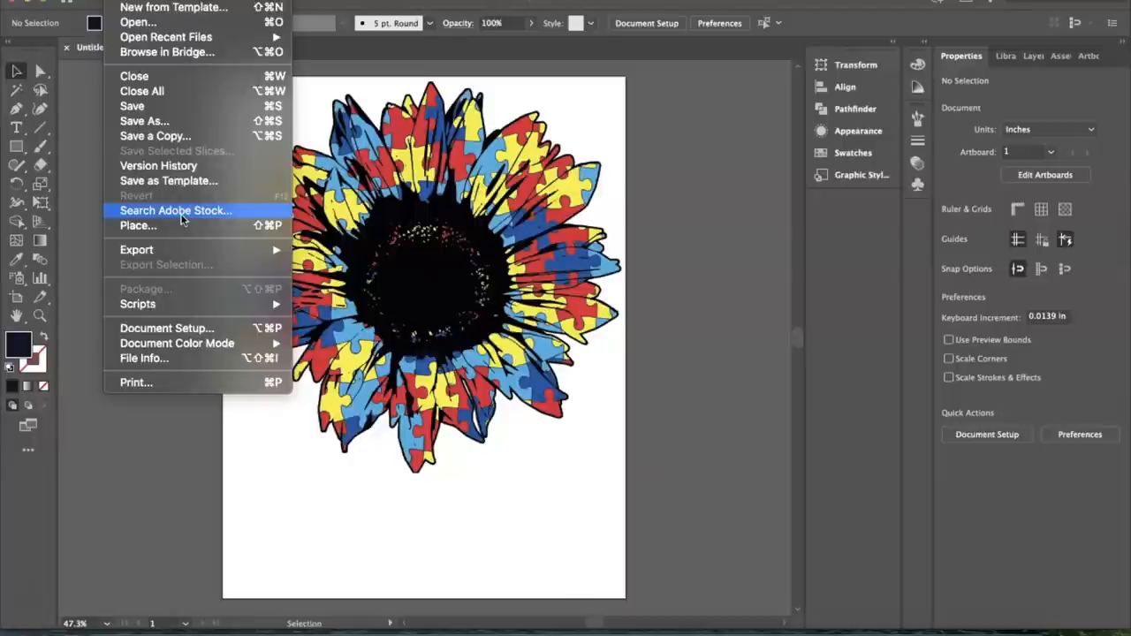
{"action": "left_click", "coordinate": [137, 249]}
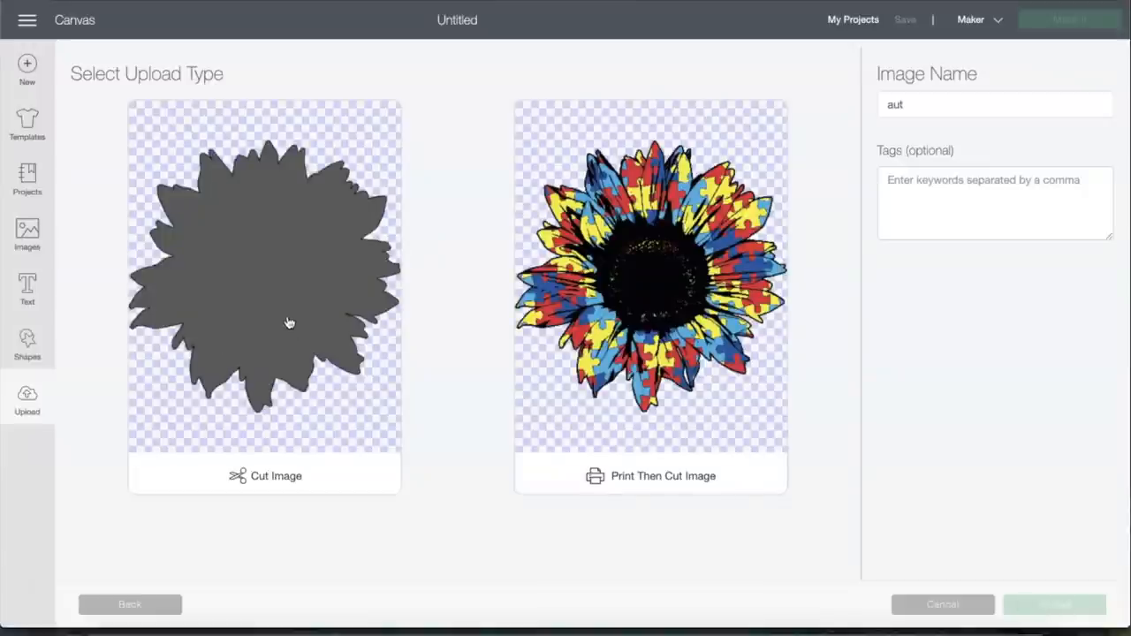
Upload the sunflower PNG as a Cut Image so it shows among recent uploads.
{"action": "left_click", "coordinate": [131, 604]}
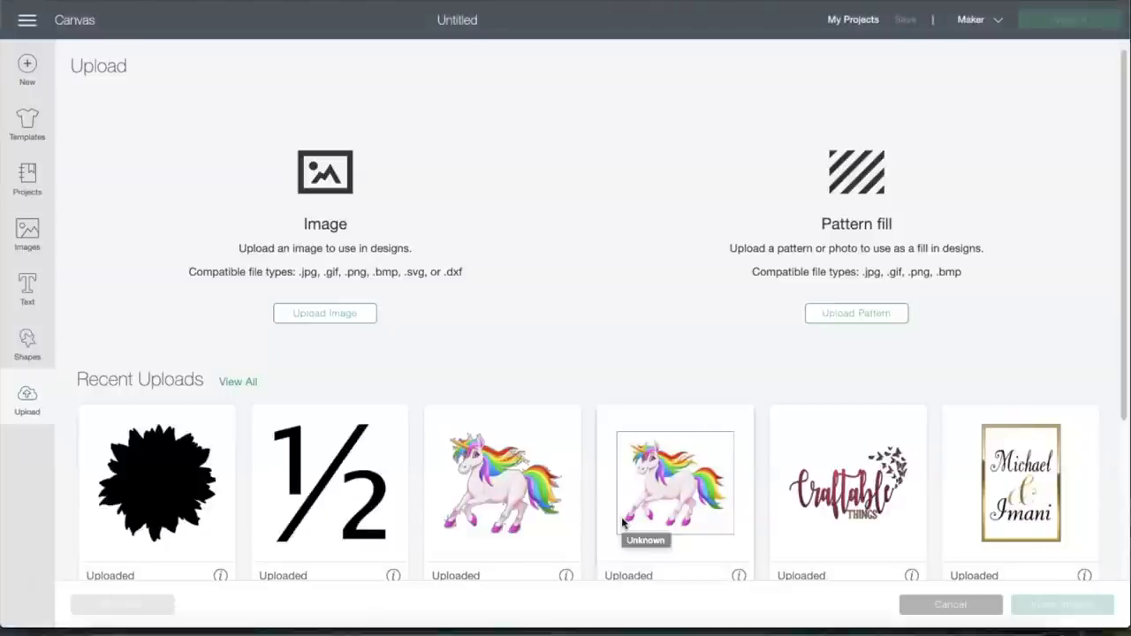